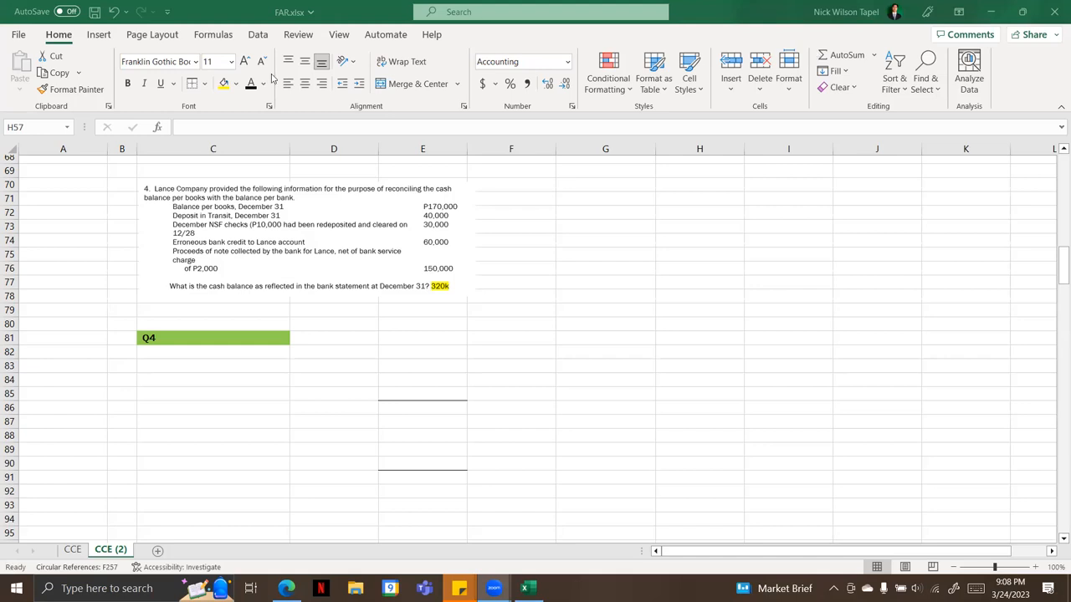
mouse_move(557, 179)
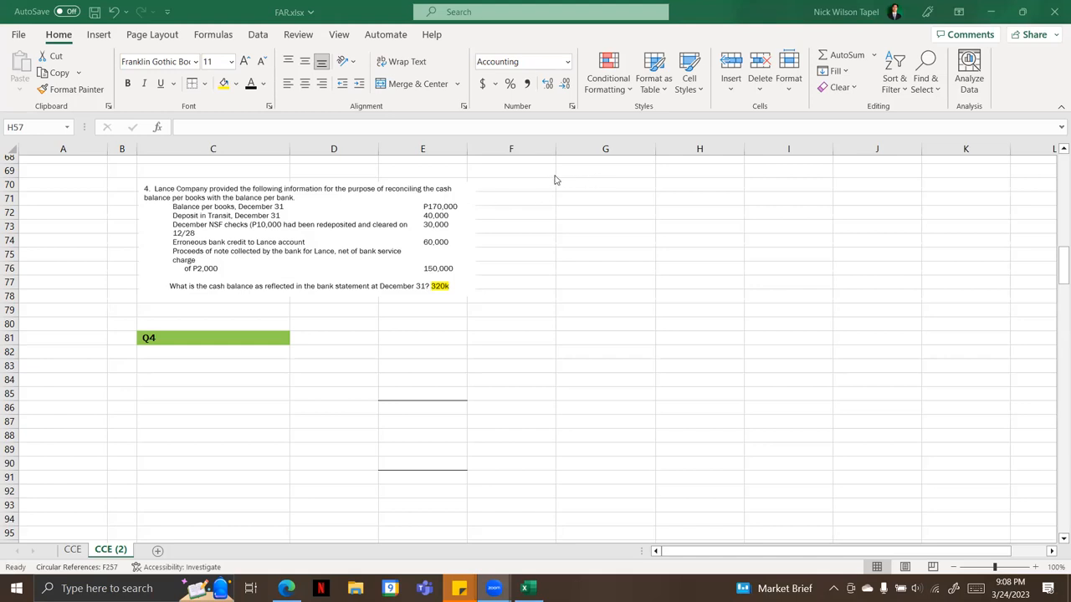
Select the Lance Company reconciliation picture and enlarge it to just above the Q4 heading
left_click(307, 238)
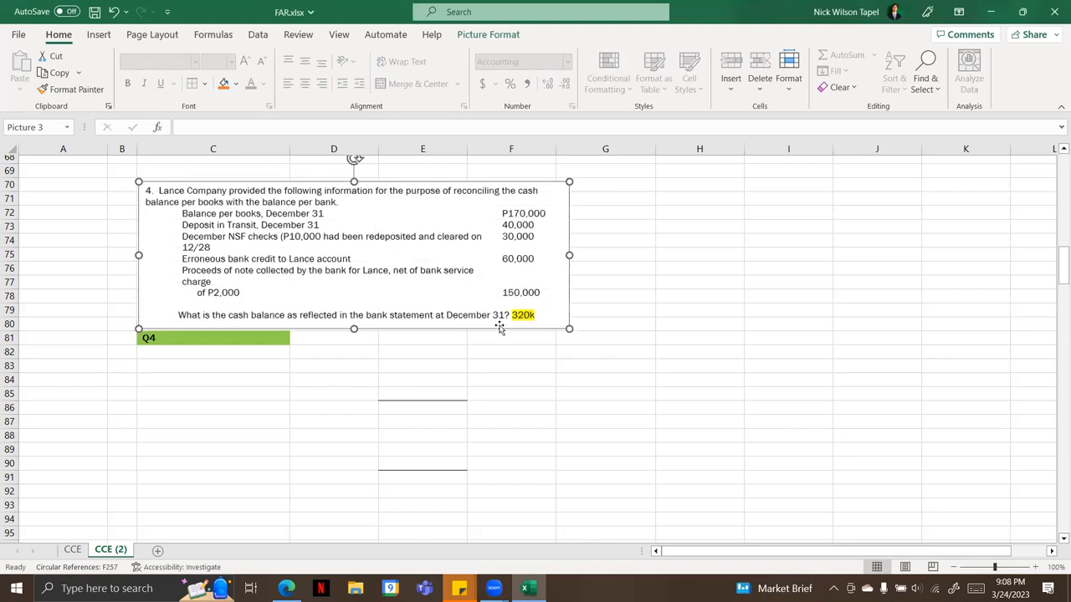
mouse_move(552, 310)
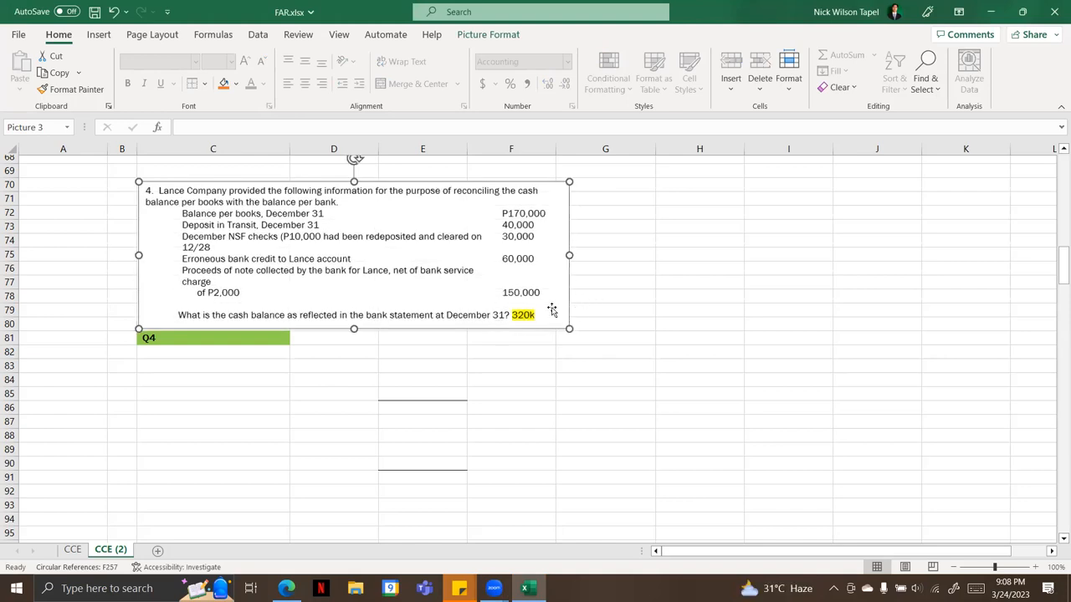
mouse_move(333, 362)
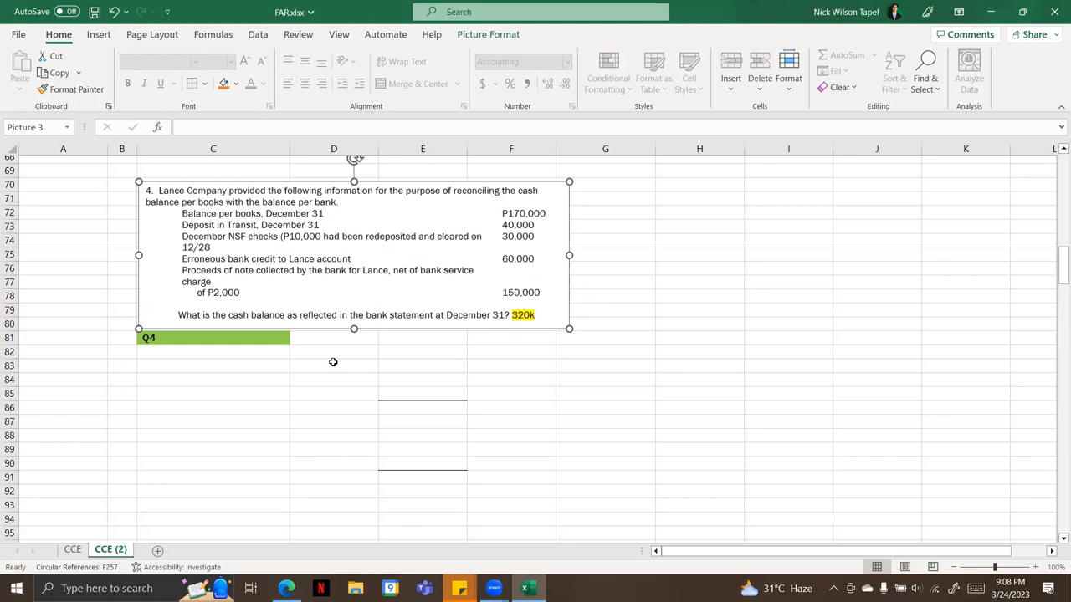
mouse_move(543, 360)
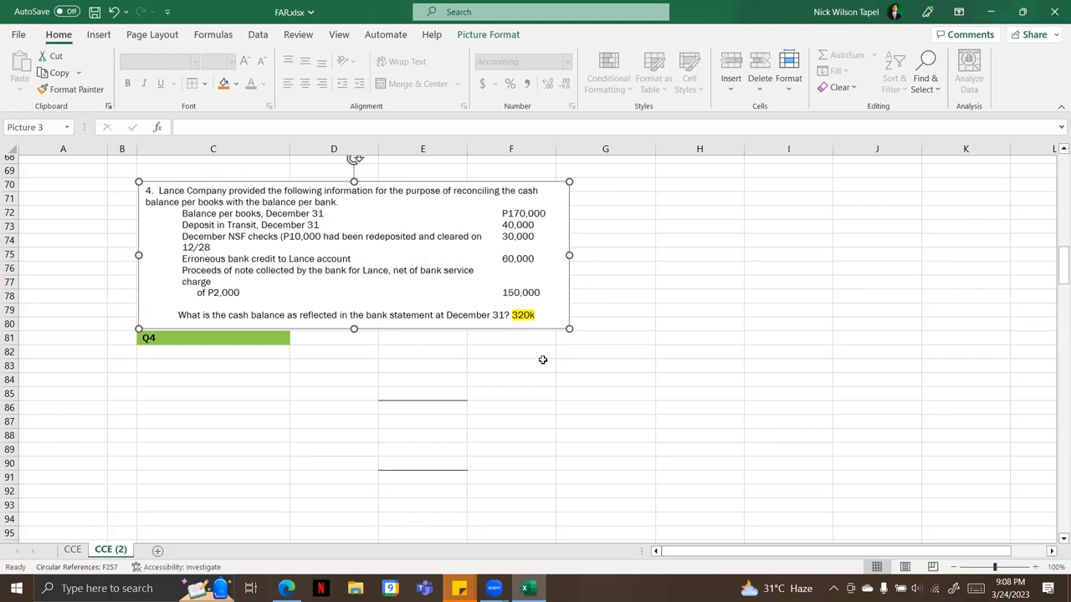
mouse_move(545, 359)
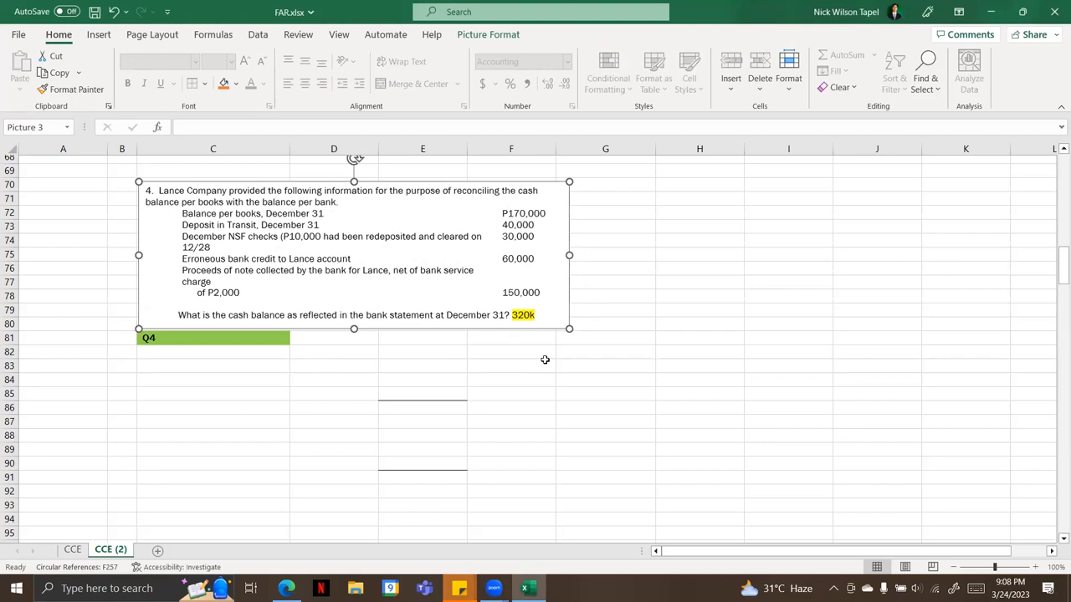
mouse_move(382, 364)
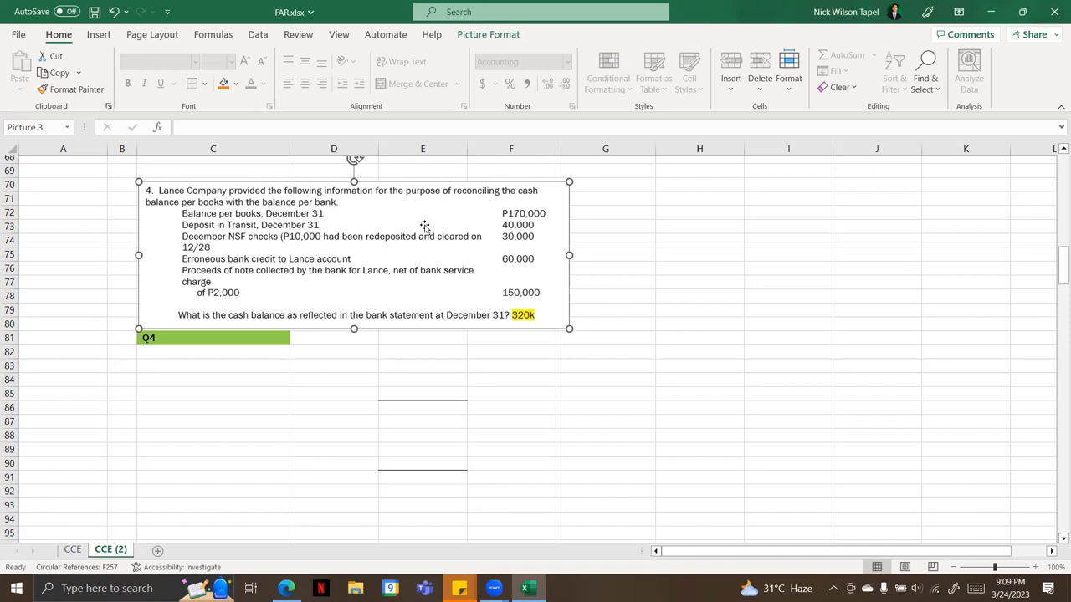
mouse_move(197, 258)
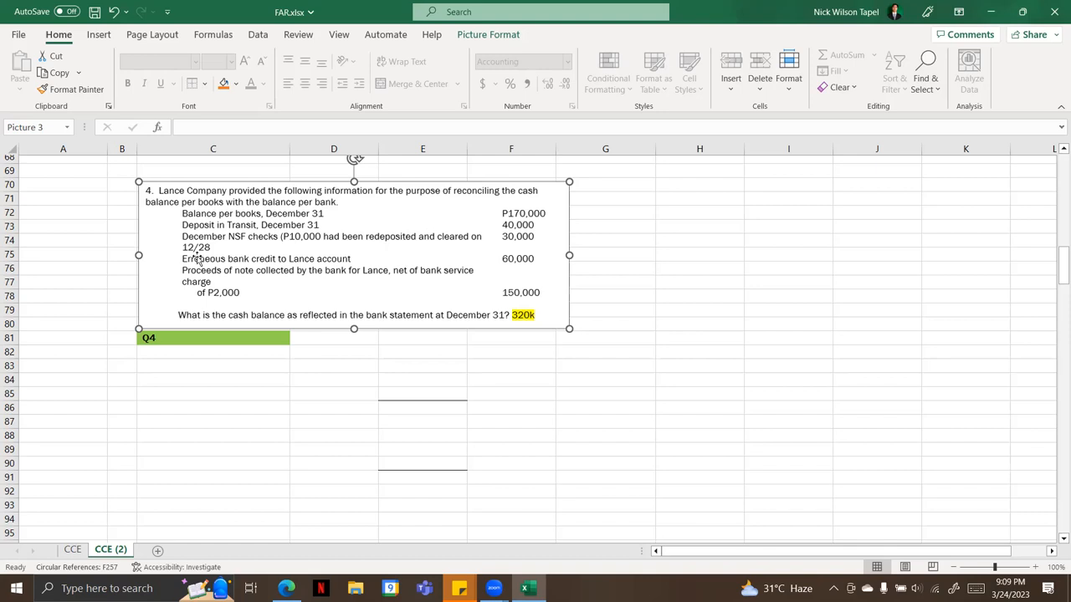
mouse_move(380, 363)
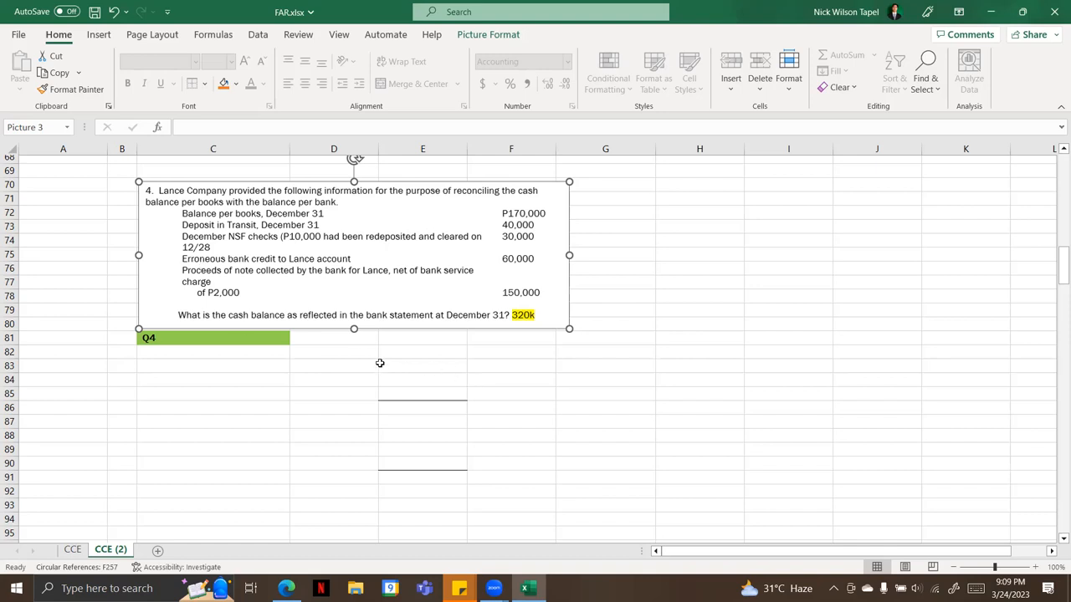
mouse_move(276, 358)
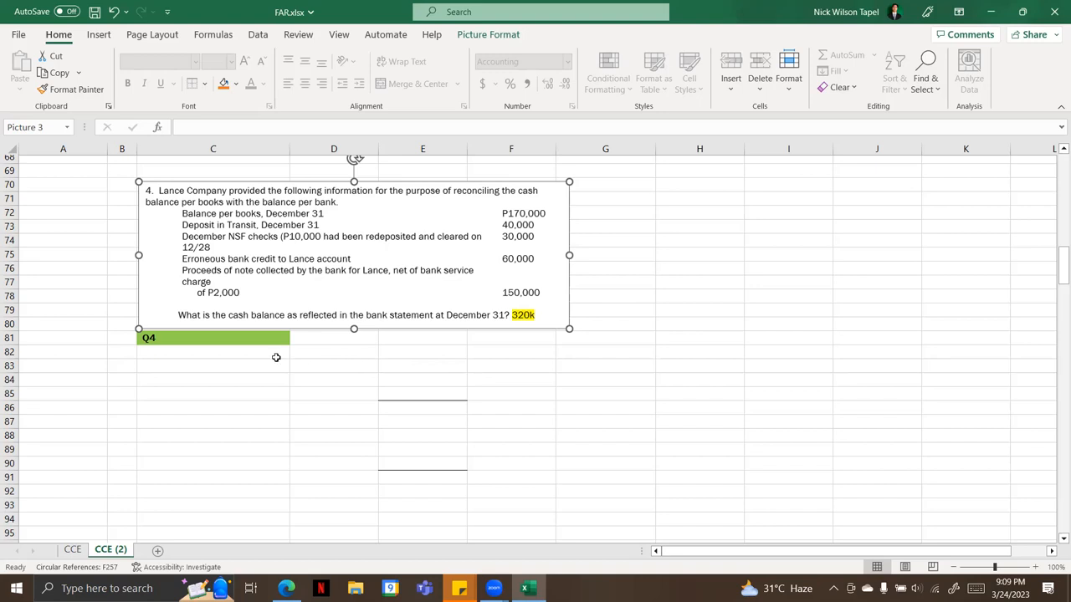
Enter the heading 'Book' in C83 and start the 'Bank Reco' heading in F83
left_click(214, 366)
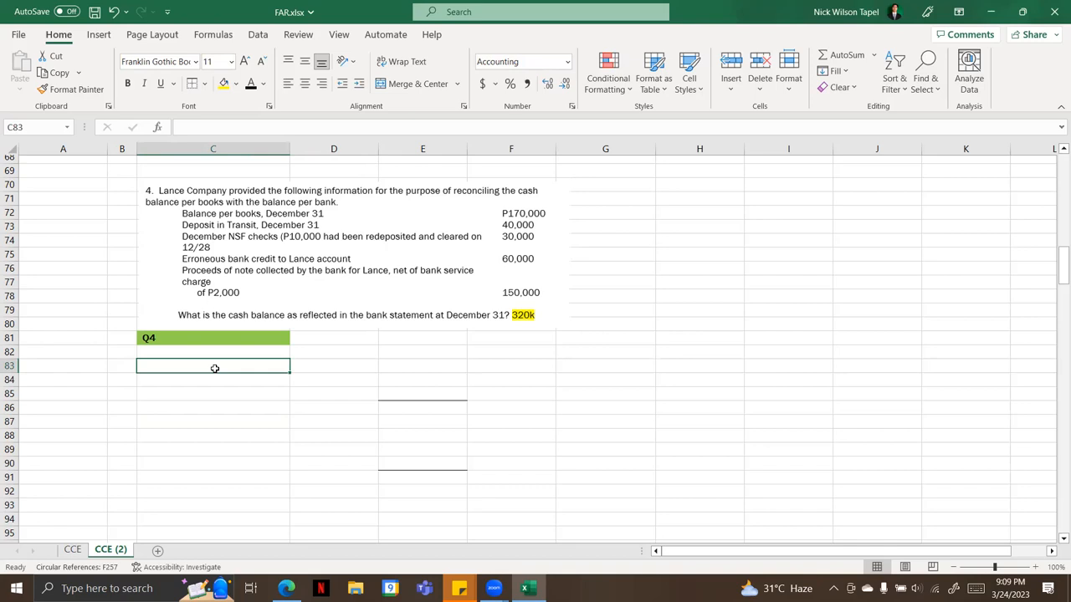
type("Book")
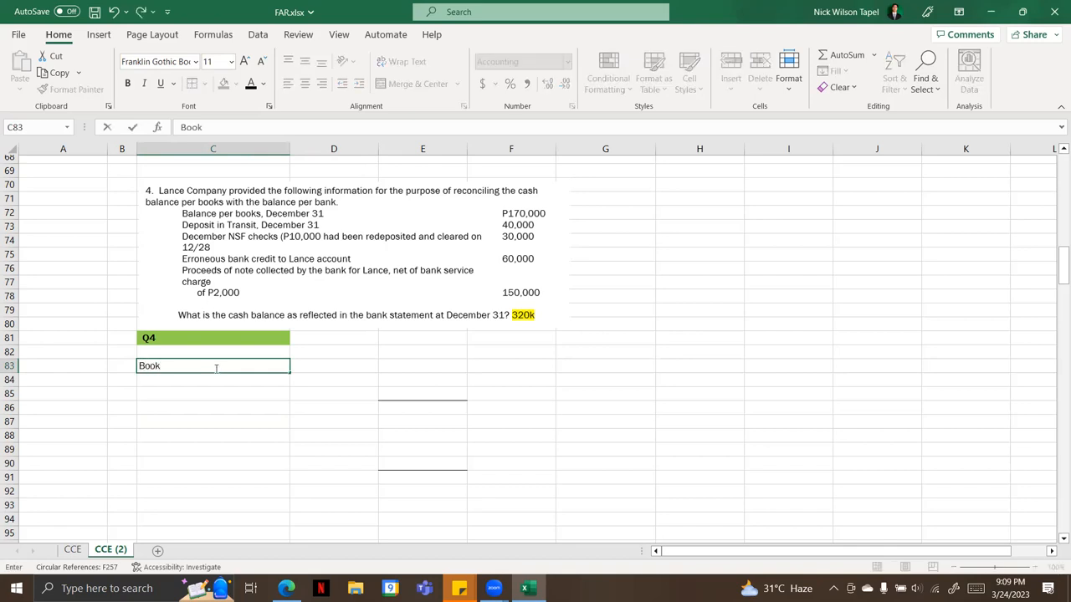
left_click(511, 366)
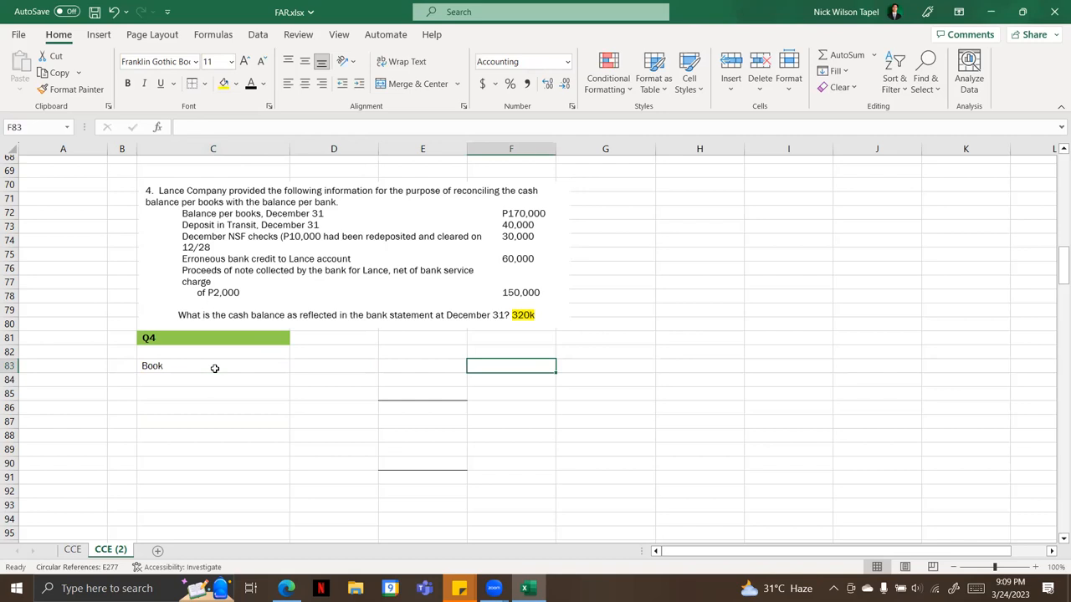
type("B")
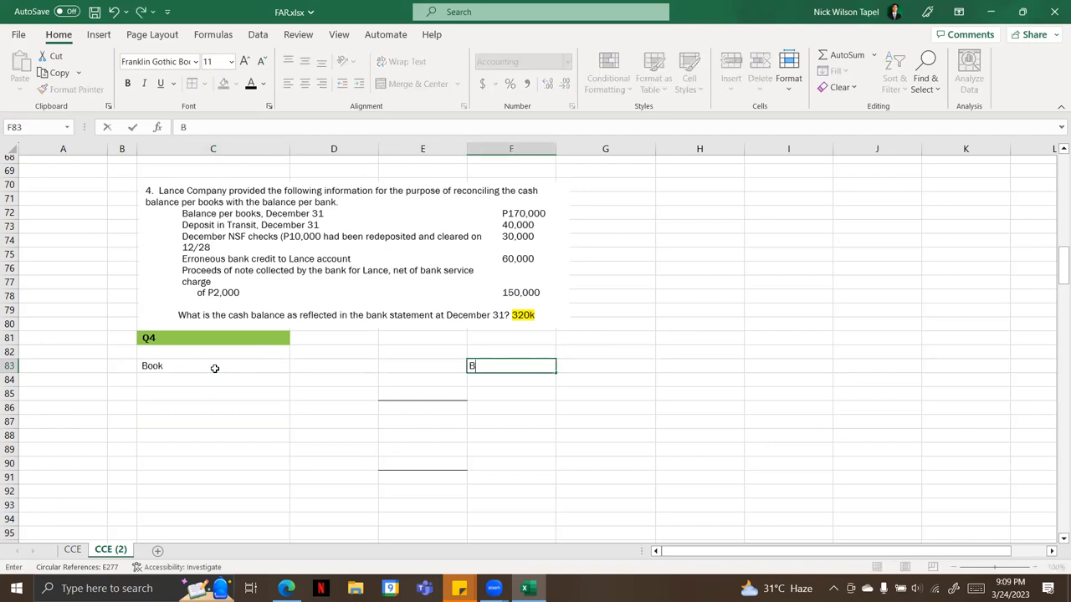
type("ank Reco")
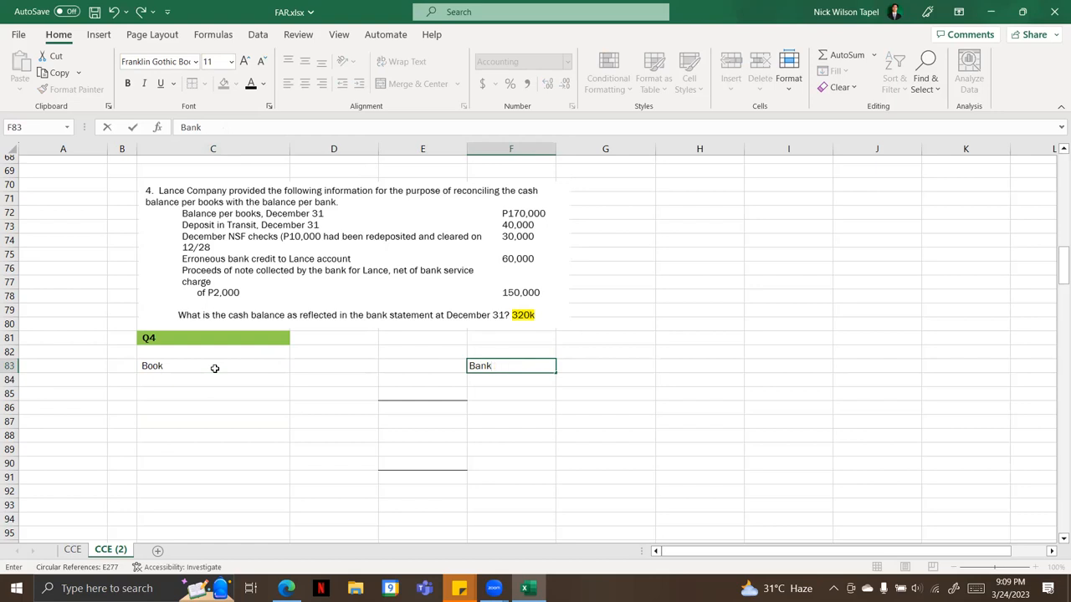
Enter the 170,000 book balance and the DIT 40,000 bank-side item
left_click(333, 366)
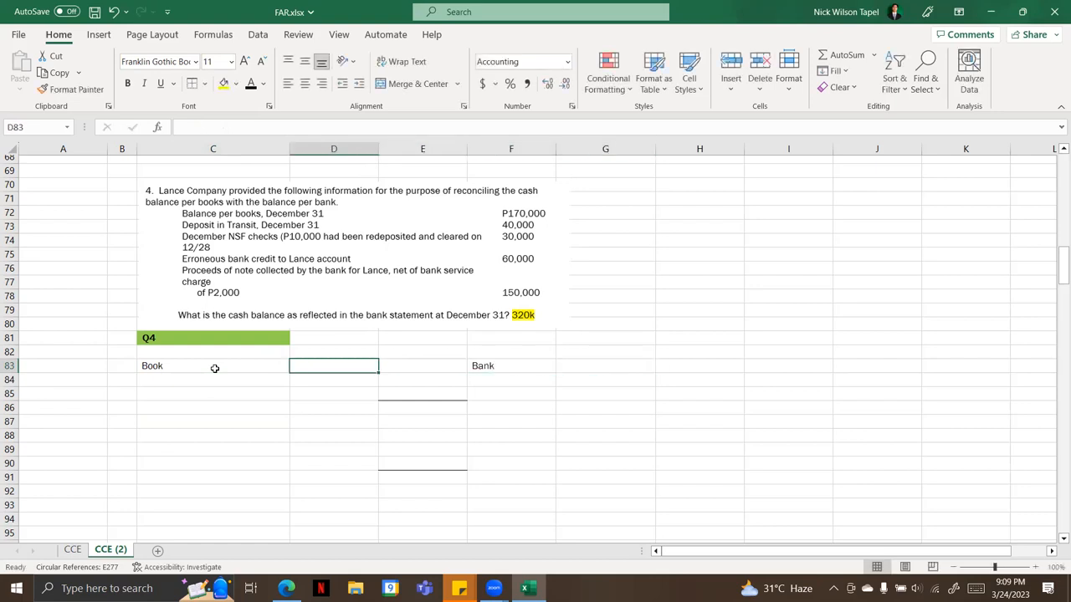
type("1")
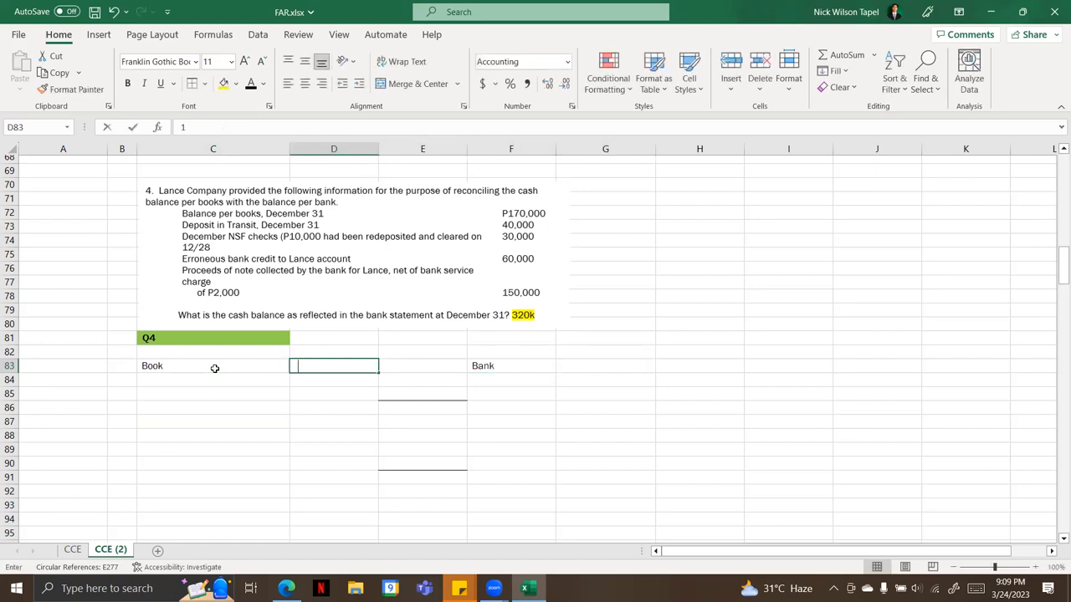
type("1700000")
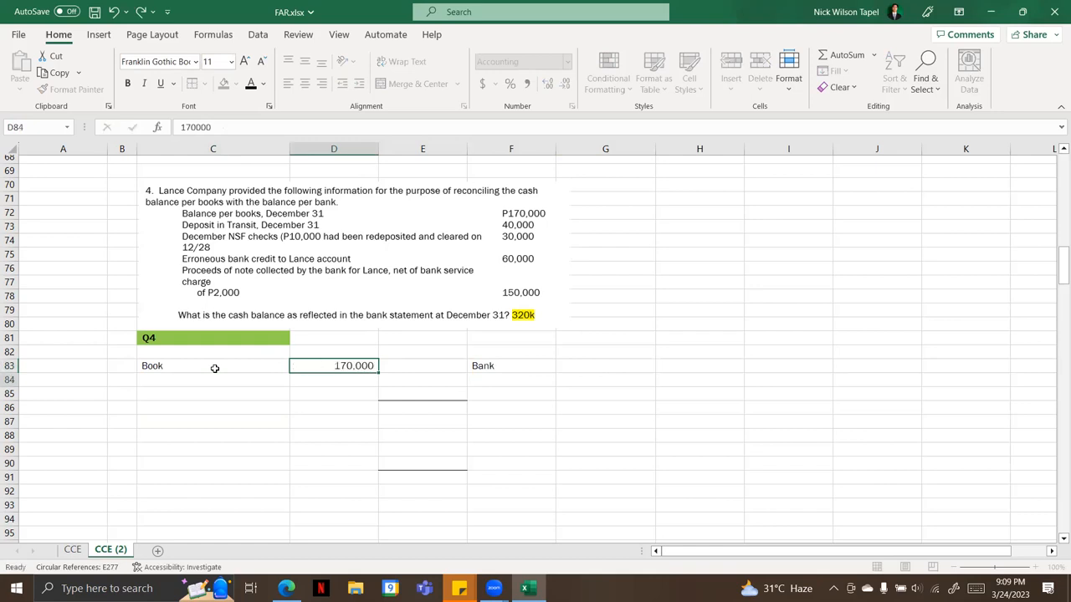
left_click(473, 380)
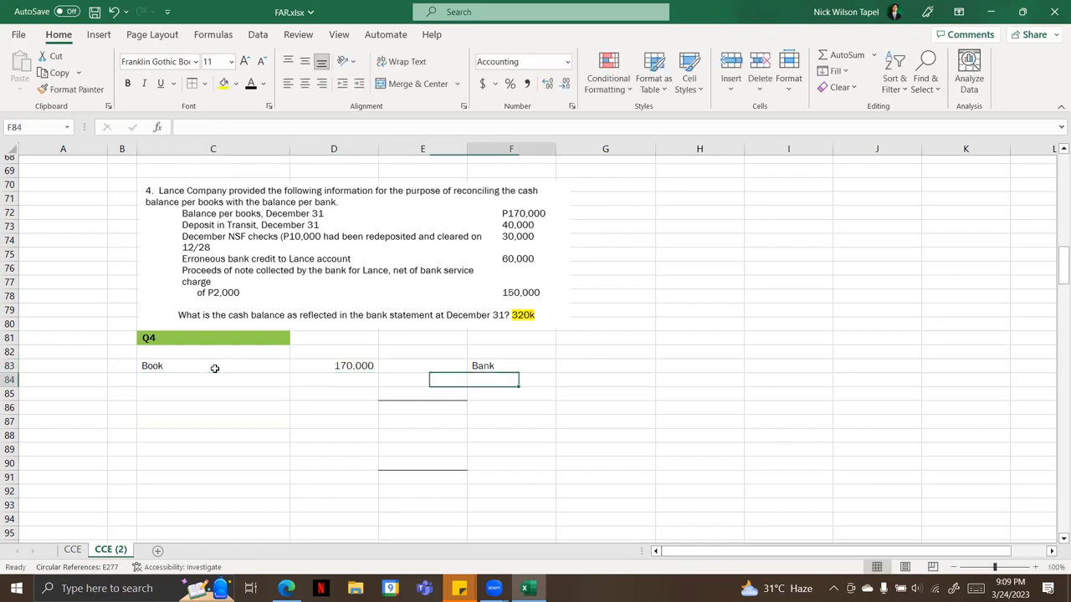
type("DIT")
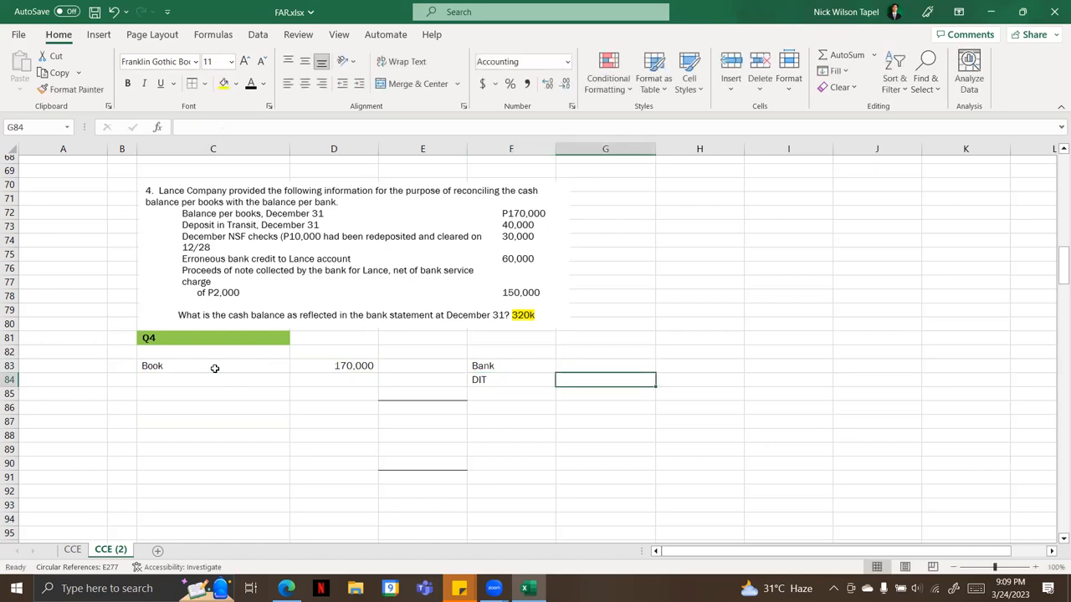
type("400")
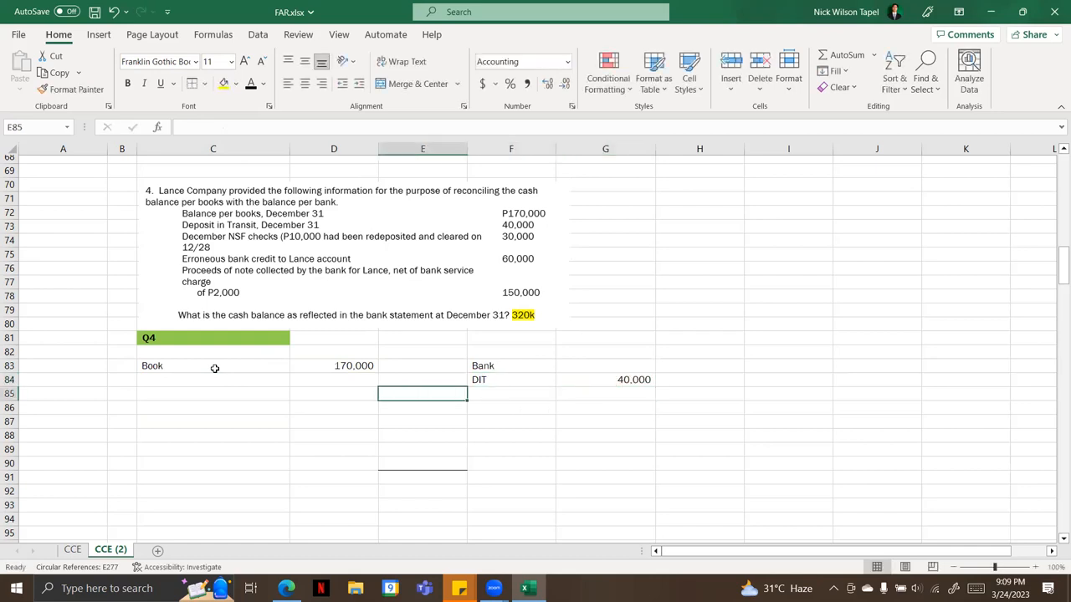
type("NSF")
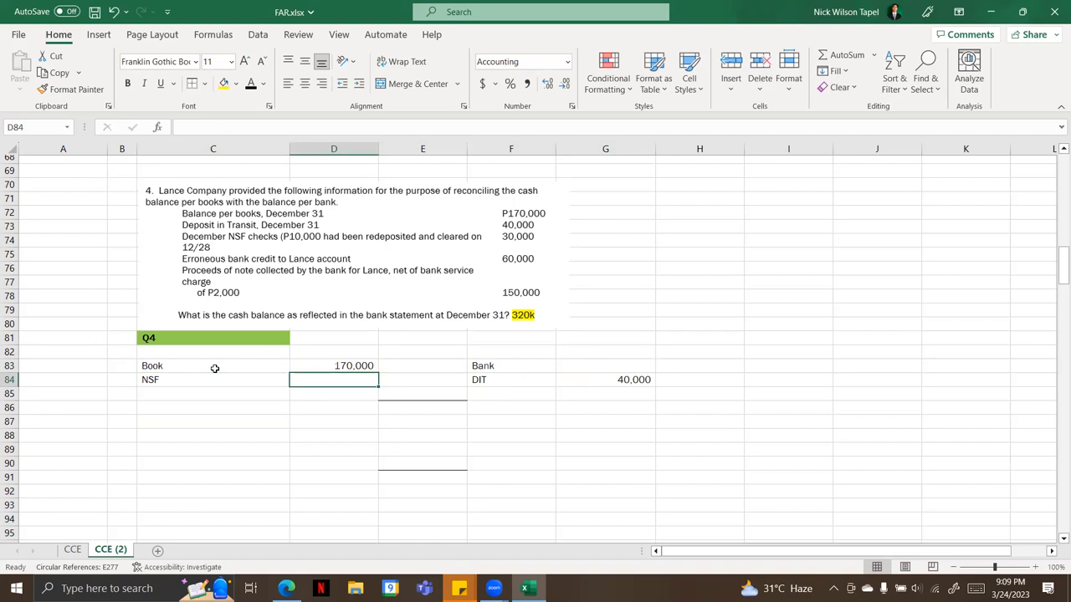
type("=30000-1")
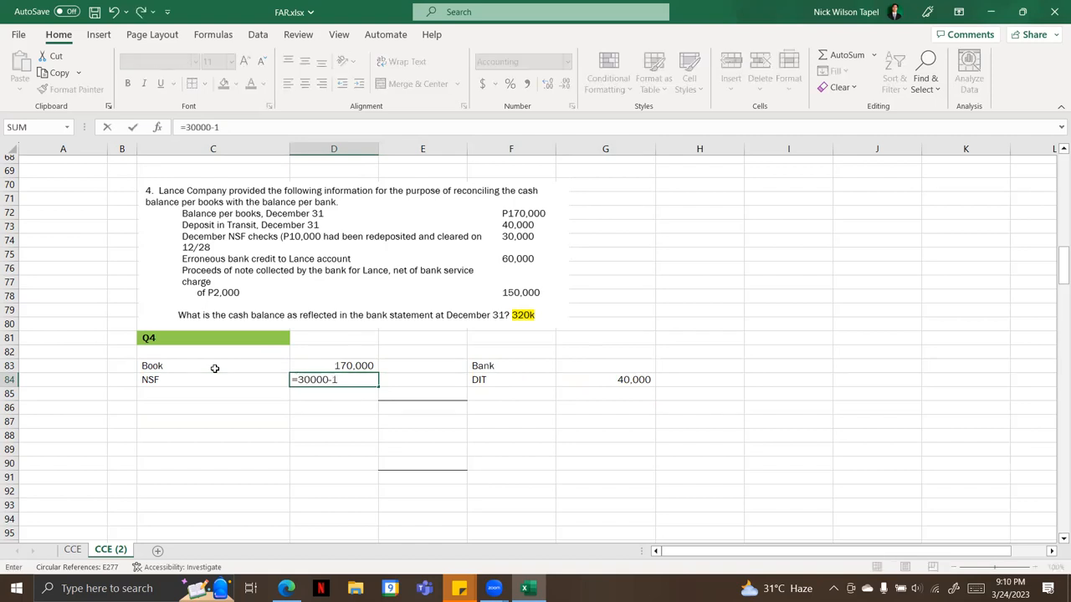
key("Enter")
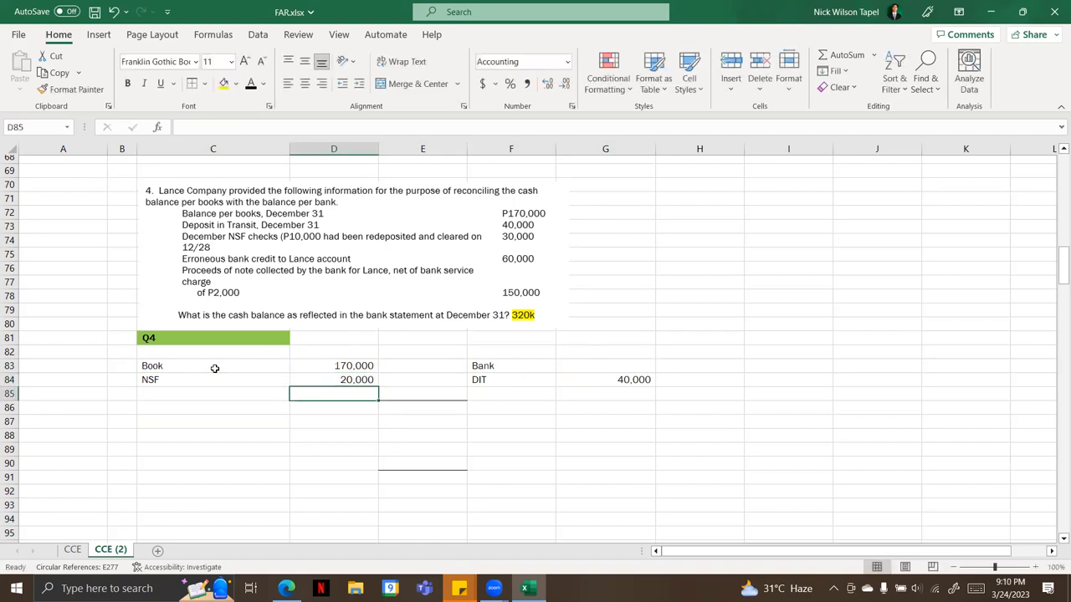
type("=30000-10000")
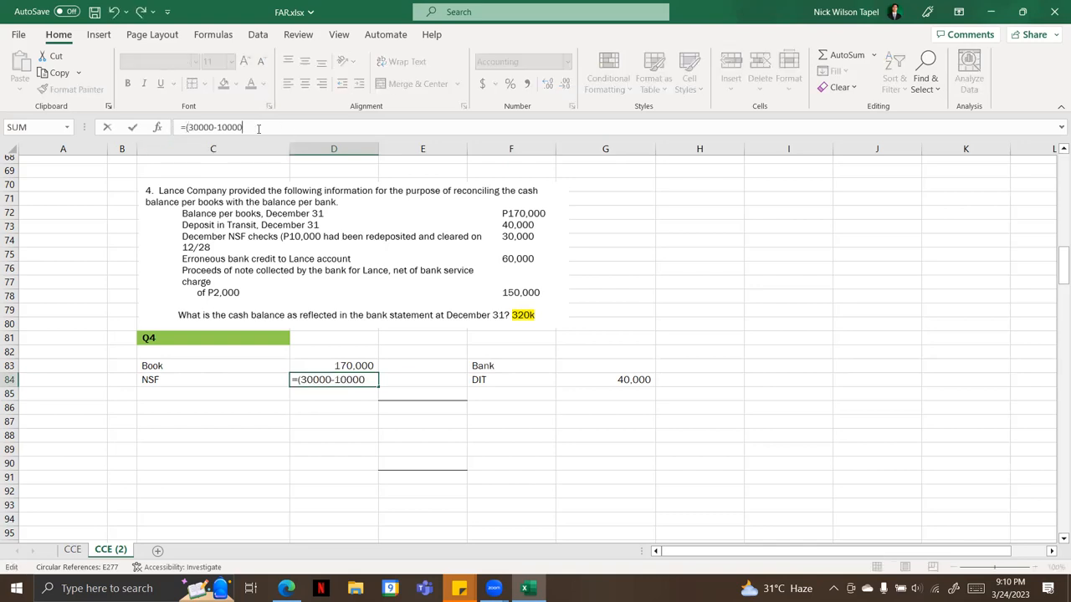
type(")")
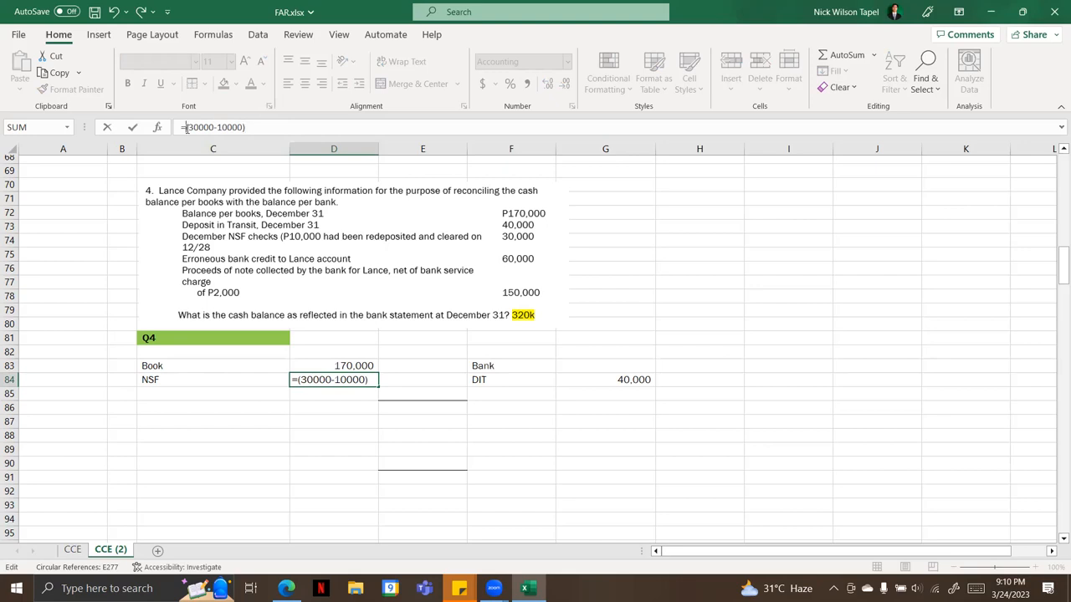
key("Enter")
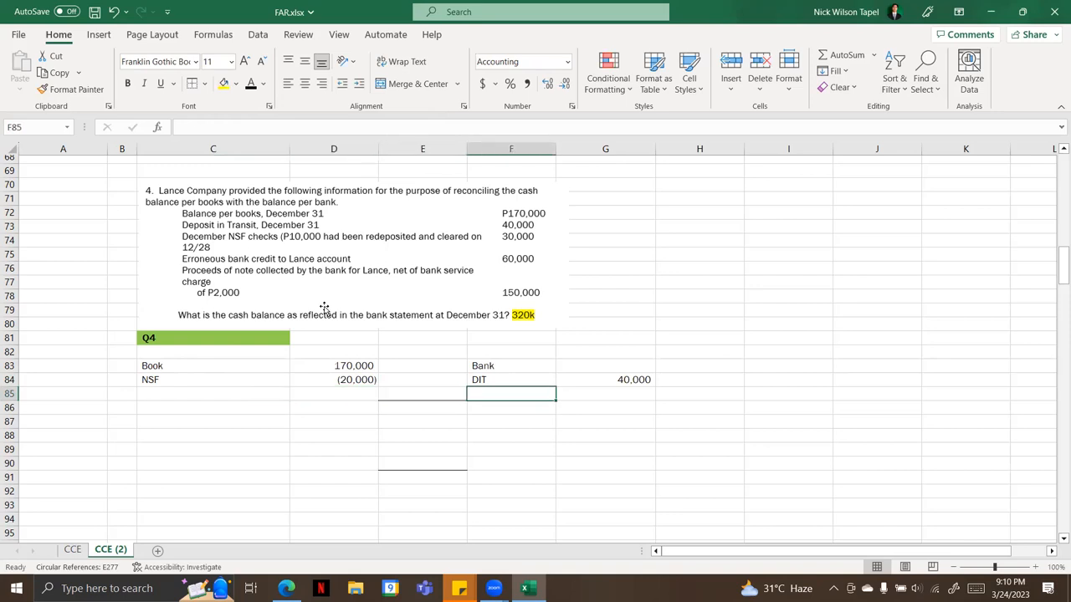
Record the bank-side Error deduction of (60,000)
type("Error")
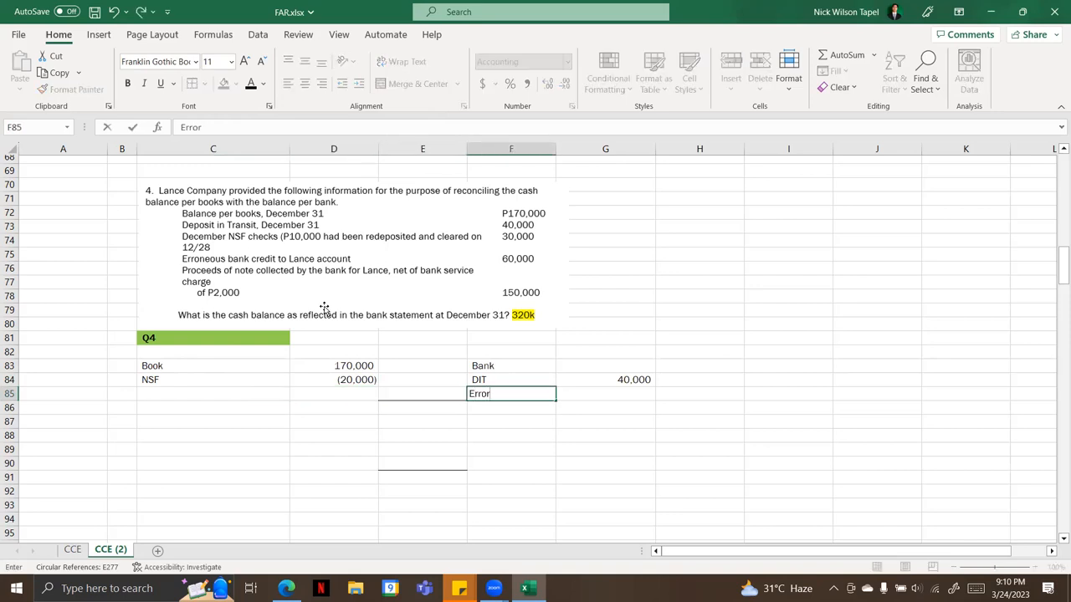
type("-6000")
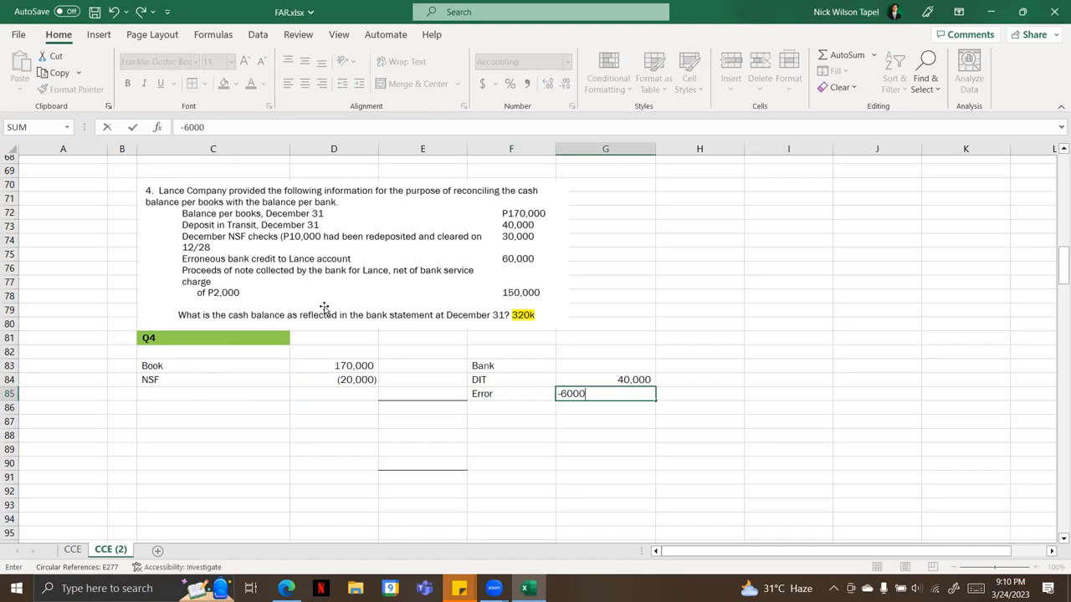
key("Enter")
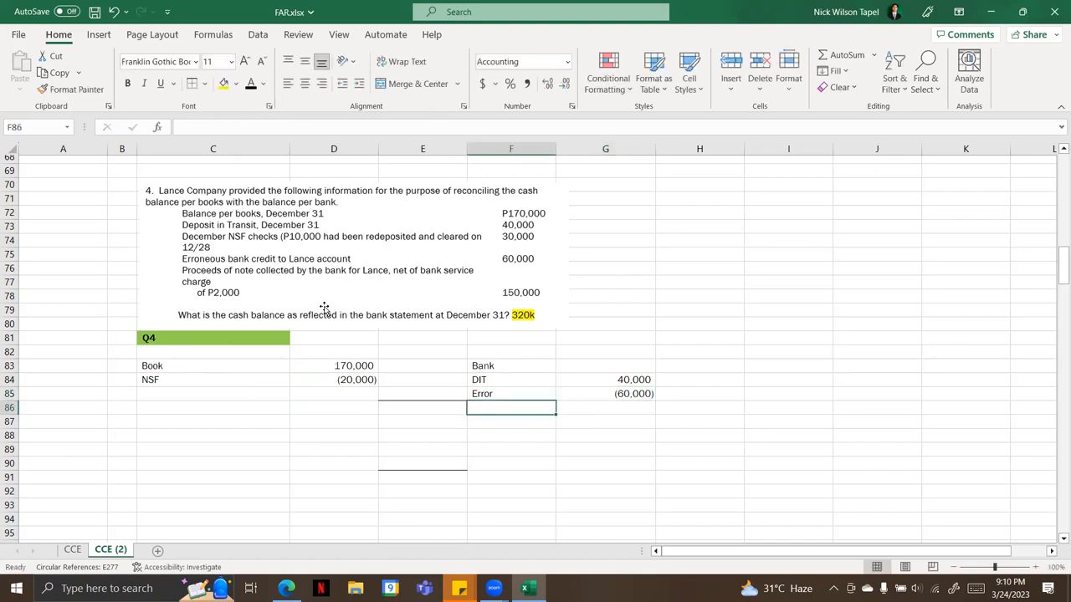
Add Proceeds of 150,000 on the book side and start =SUM(D83:D85) in D86
type("Proceeds")
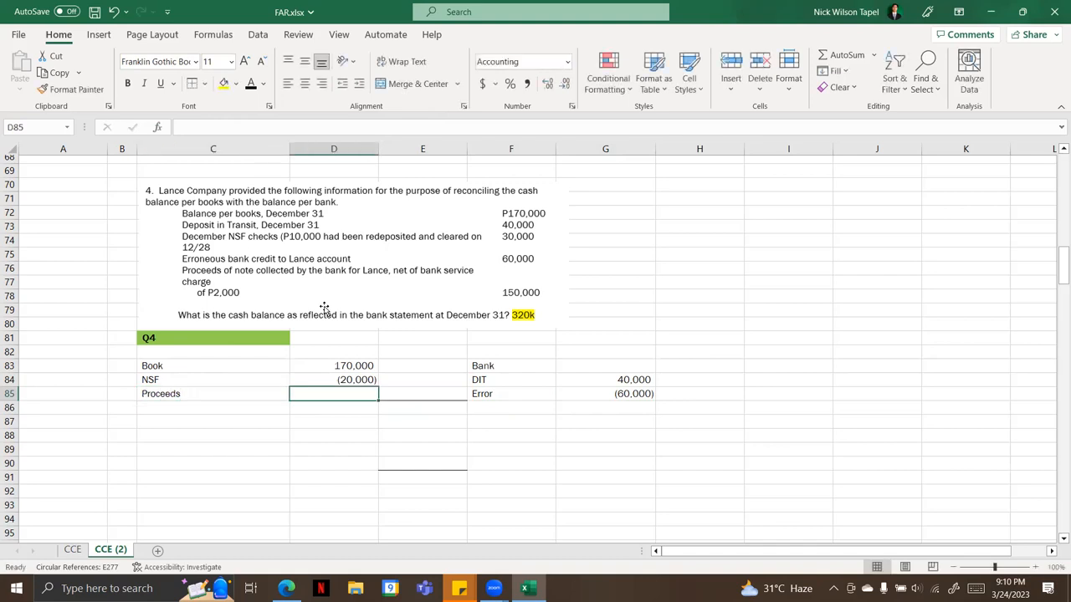
type("1500000")
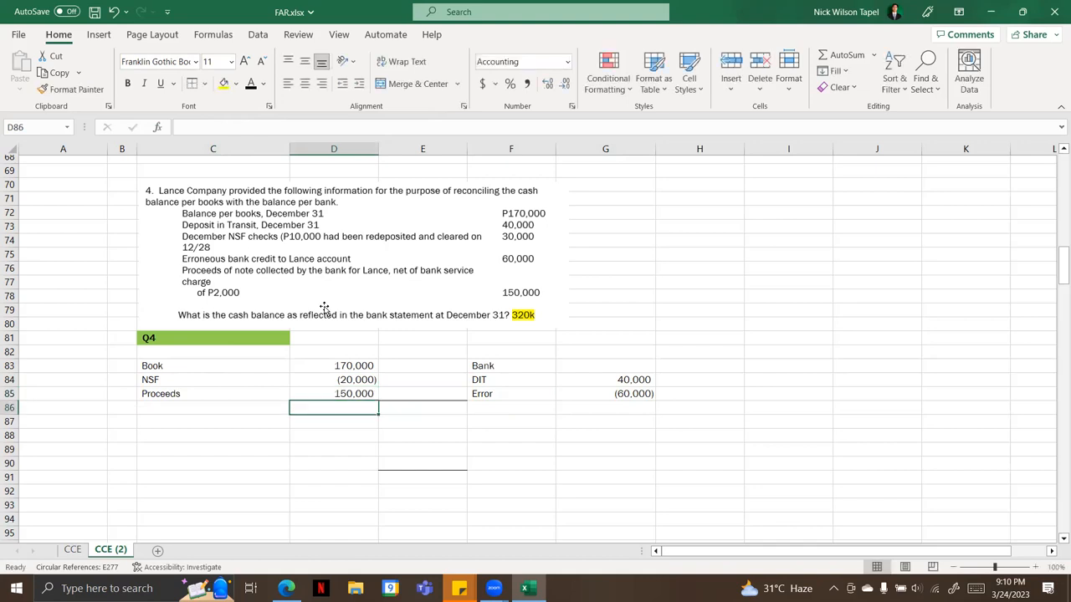
type("=SUM(D83:D85)")
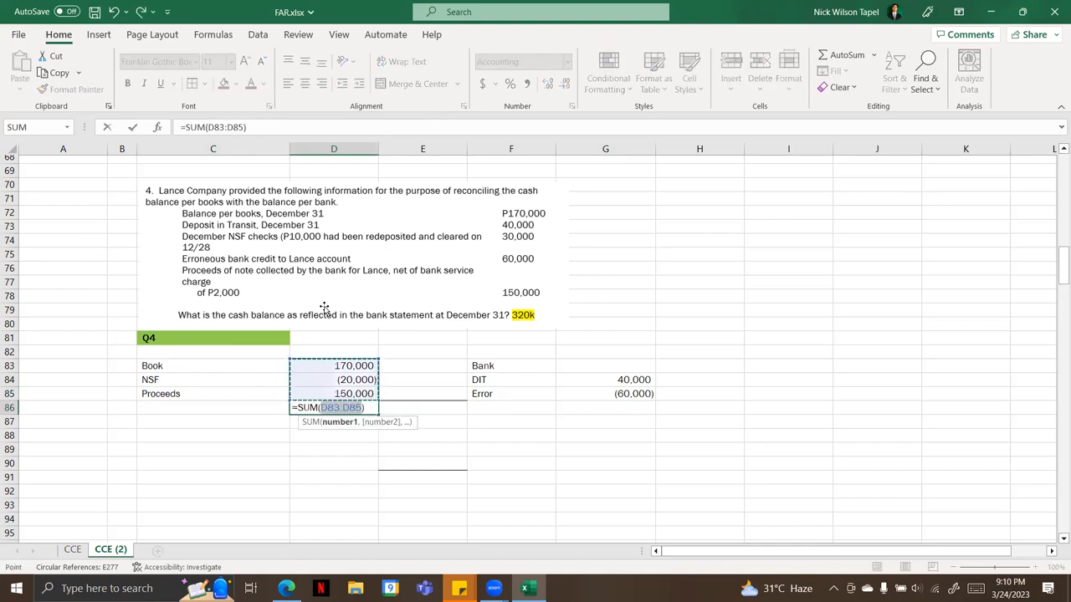
Commit the =SUM(D83:D85) book total of 300,000 and check the DIT, NSF and Error entries
key("Enter")
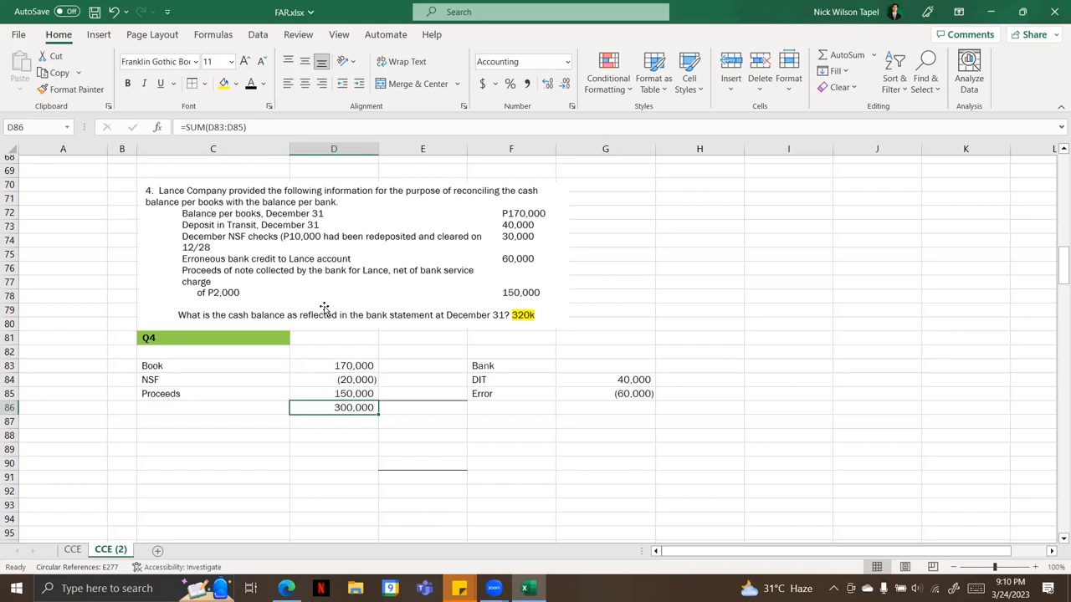
left_click(605, 379)
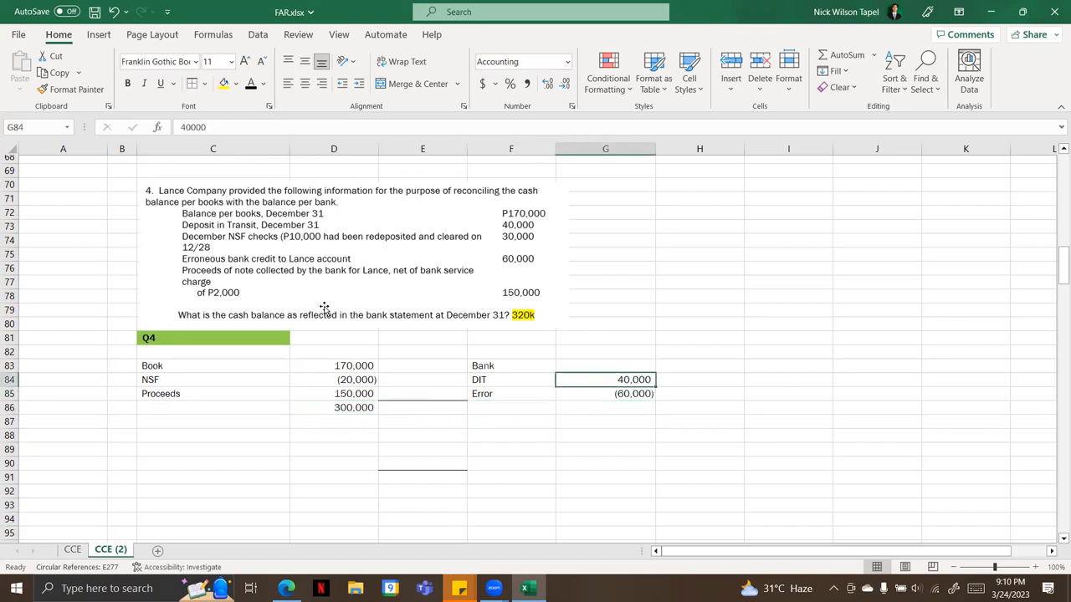
left_click(334, 380)
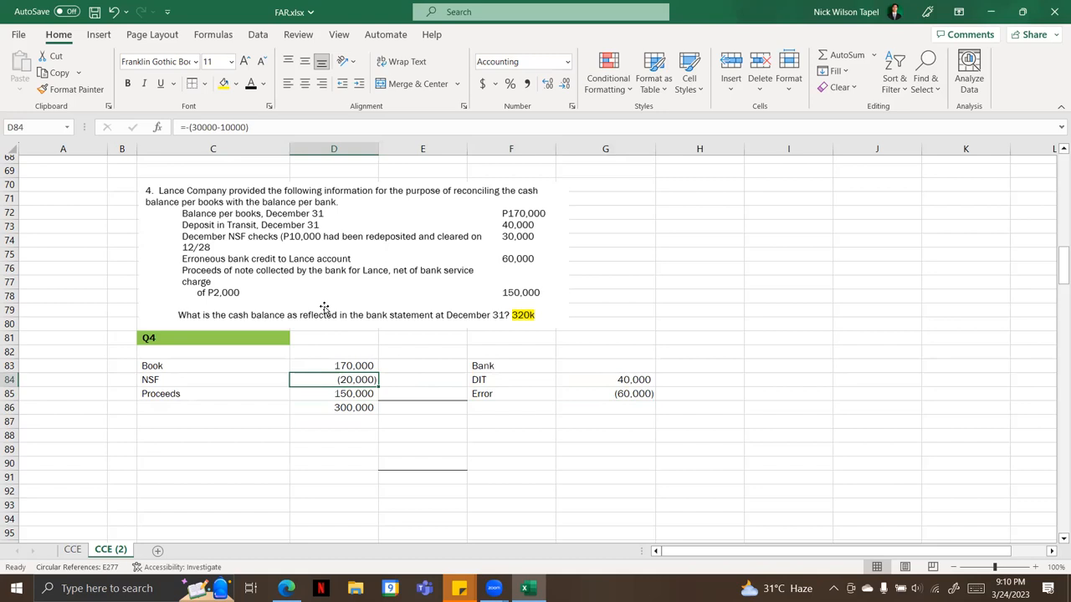
left_click(475, 380)
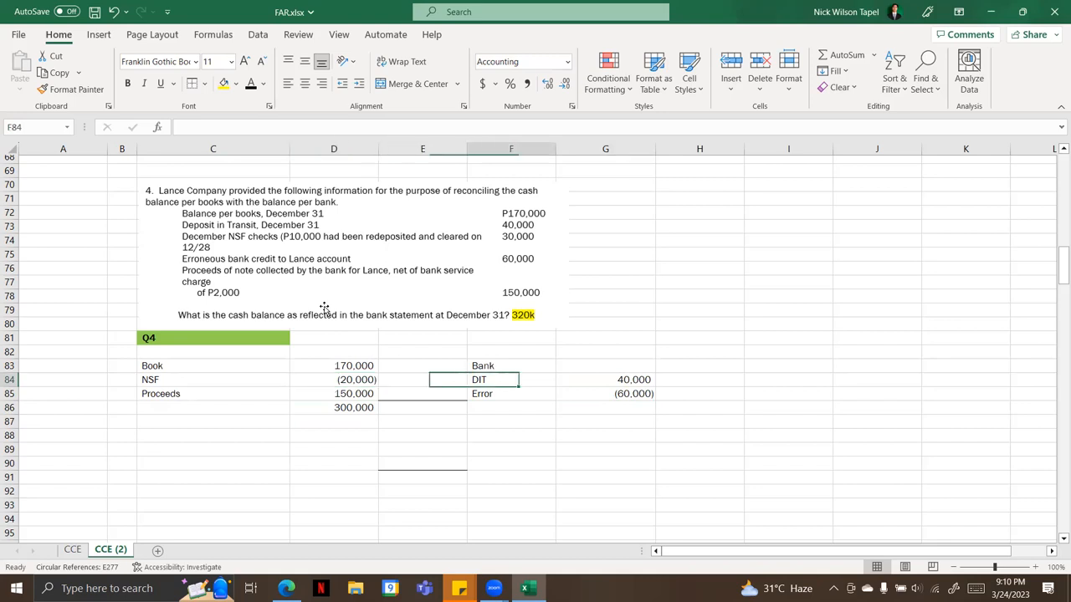
left_click(605, 393)
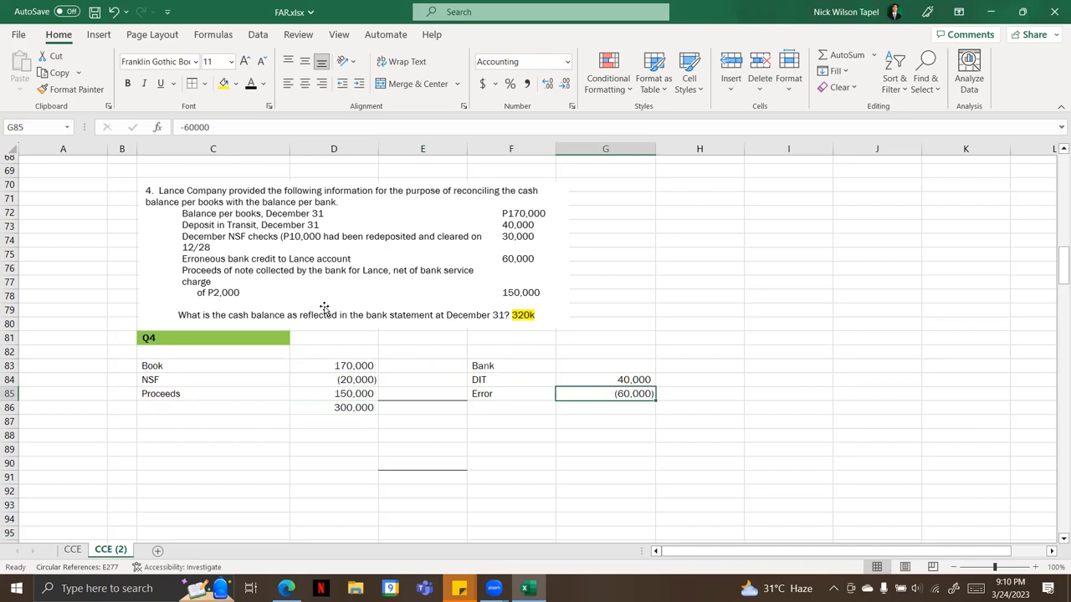
left_click(213, 394)
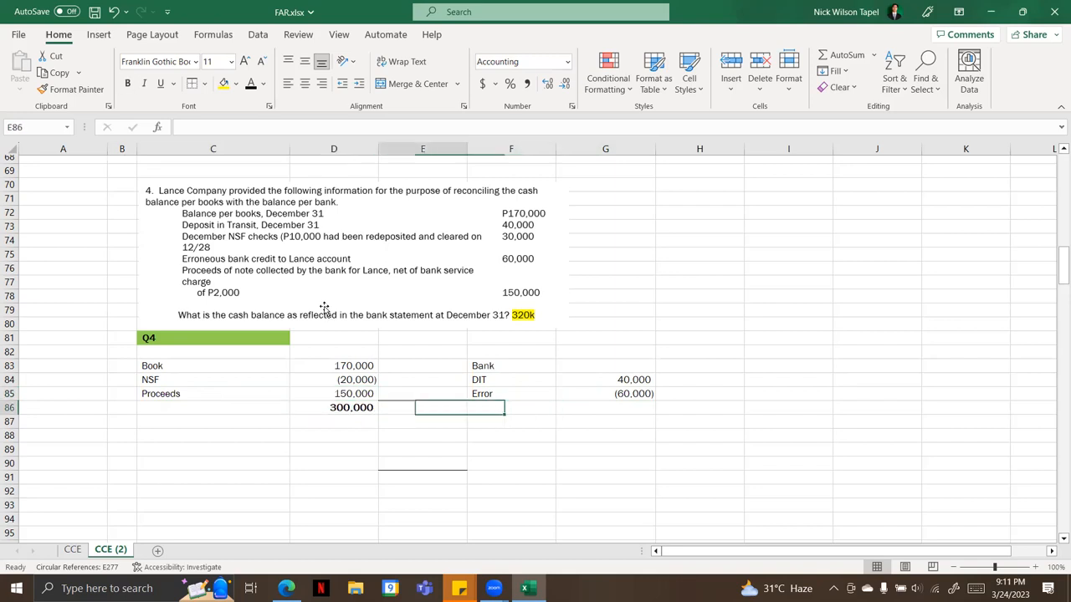
Bold the 300,000 bank-side total in G86 and pick the cell for the bank balance
left_click(605, 408)
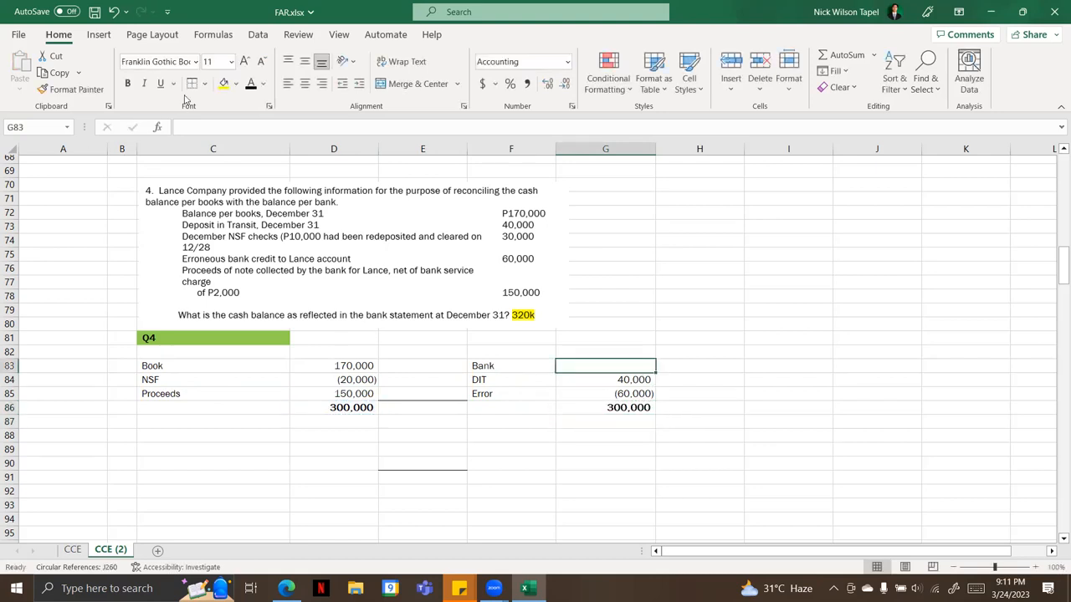
left_click(699, 338)
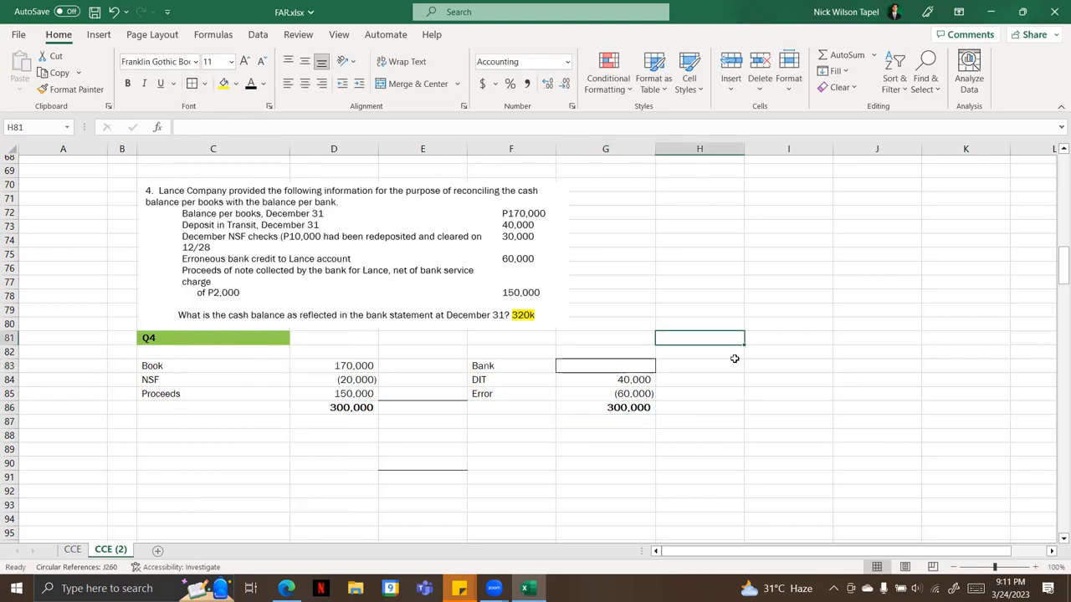
left_click(606, 408)
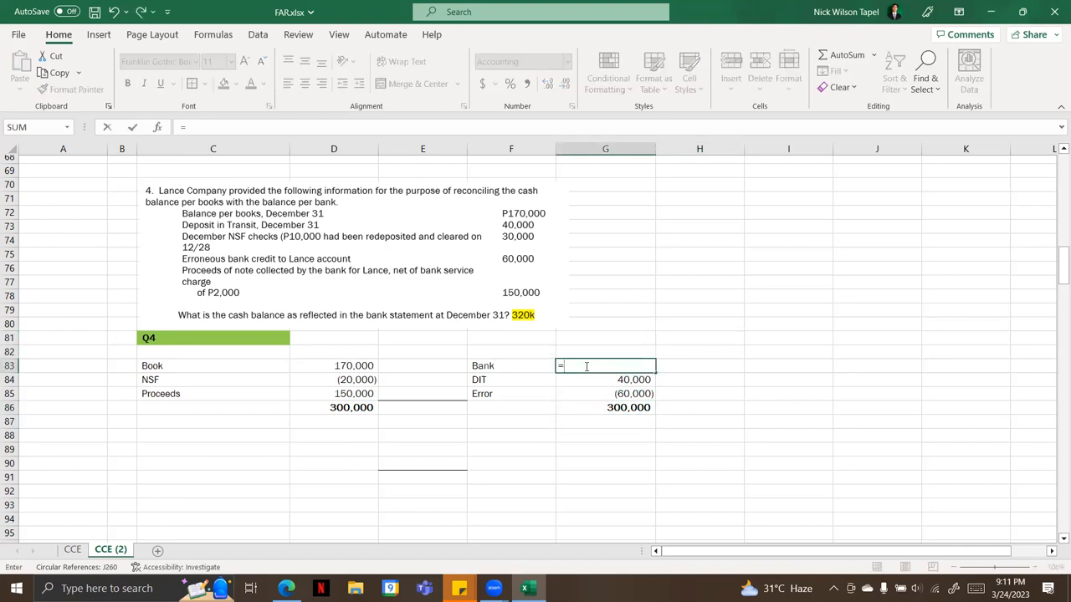
Build =G86-G85-G84 in G83 so the bank balance shows 320,000
left_click(606, 407)
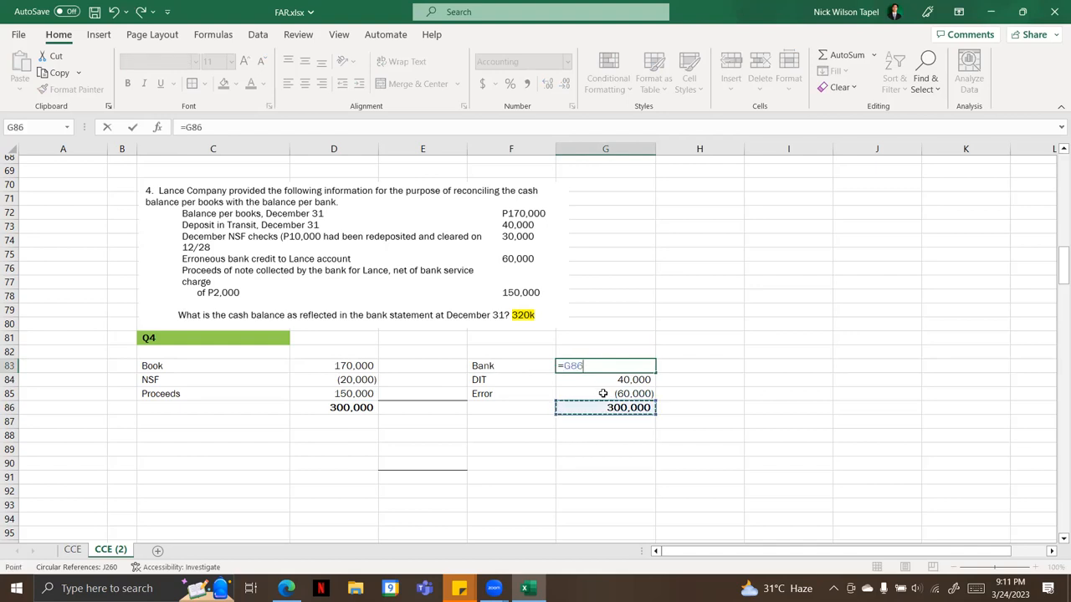
left_click(605, 394)
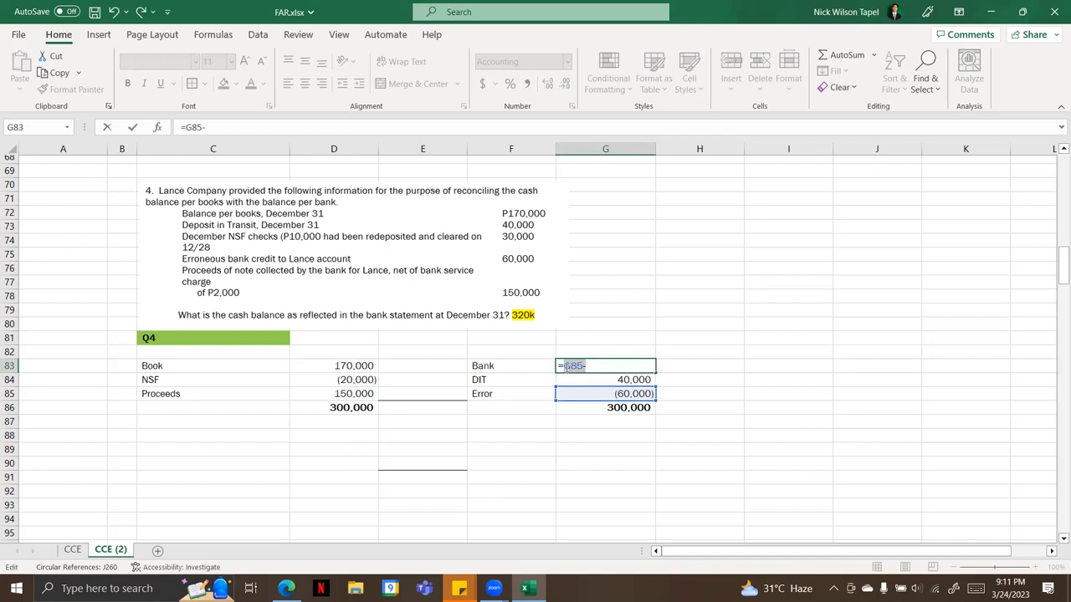
left_click(604, 408)
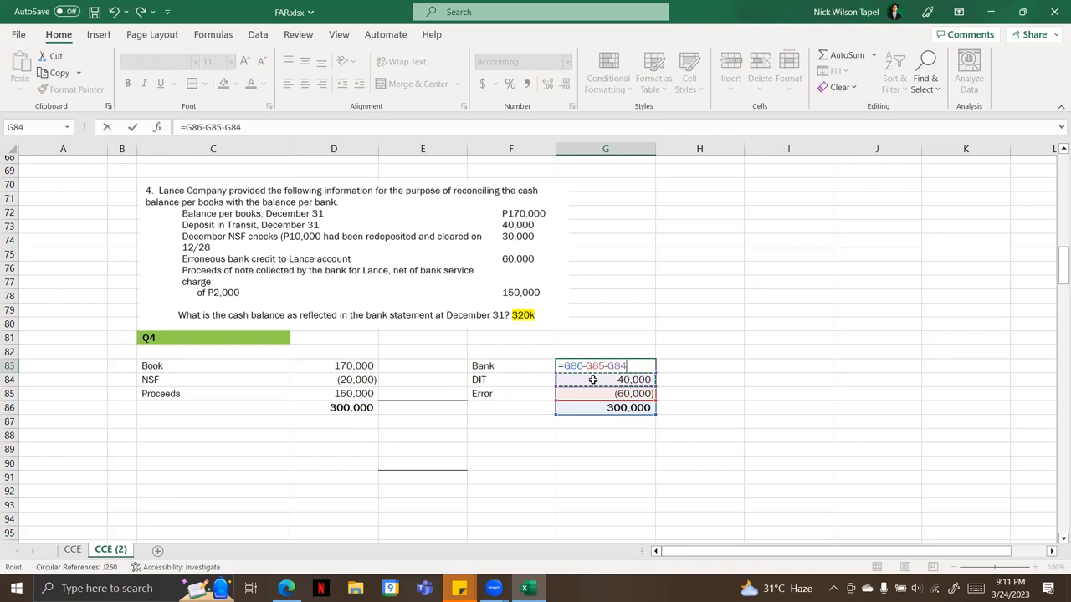
key("Enter")
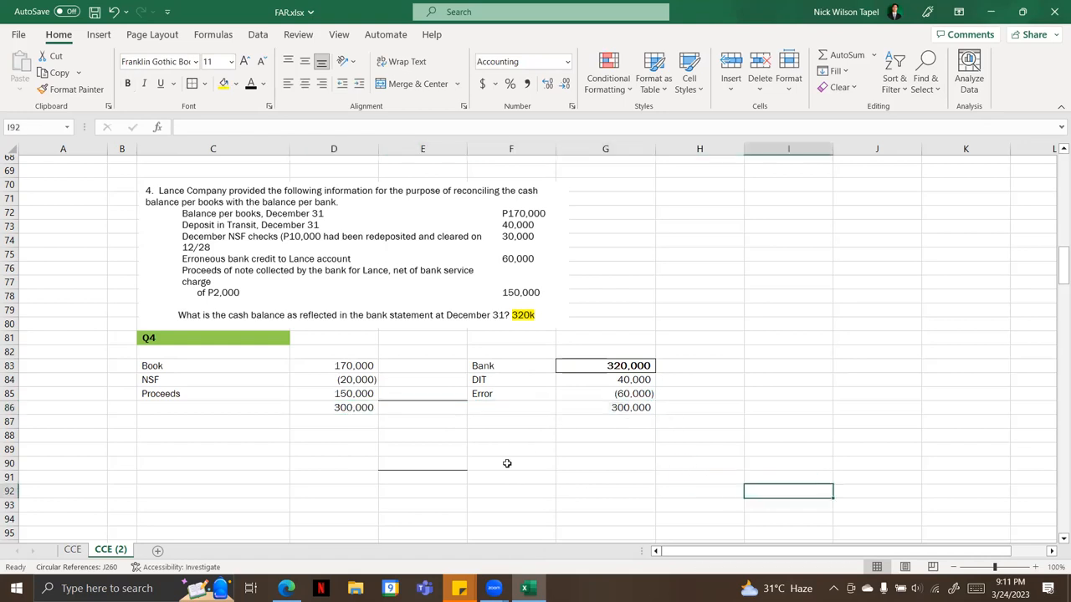
Apply a Home-tab bottom border to the D86 book total, then select the 320,000 Bank balance
left_click(333, 421)
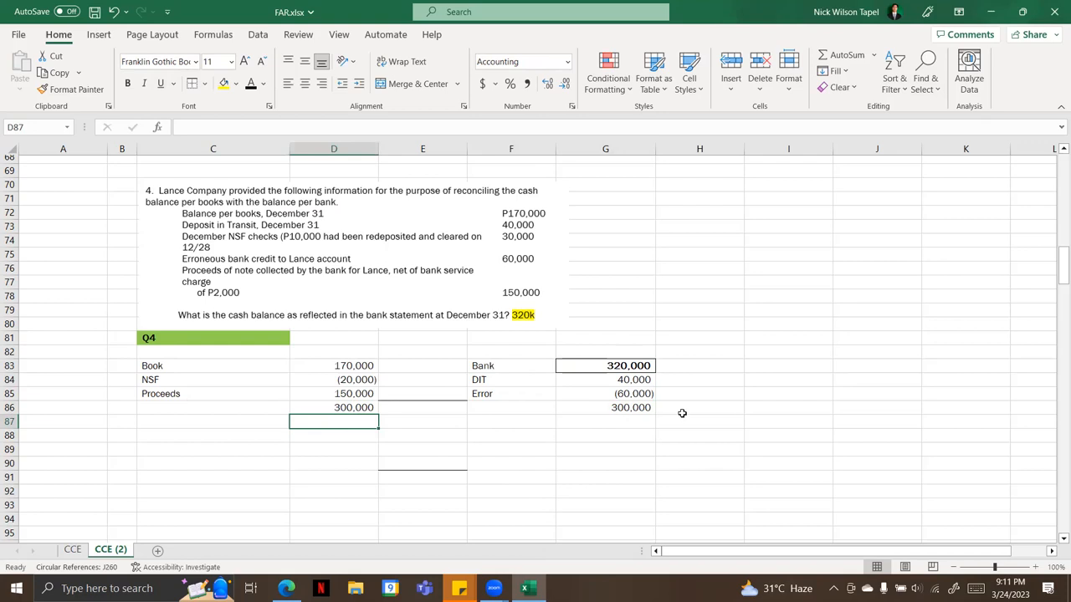
left_click(423, 393)
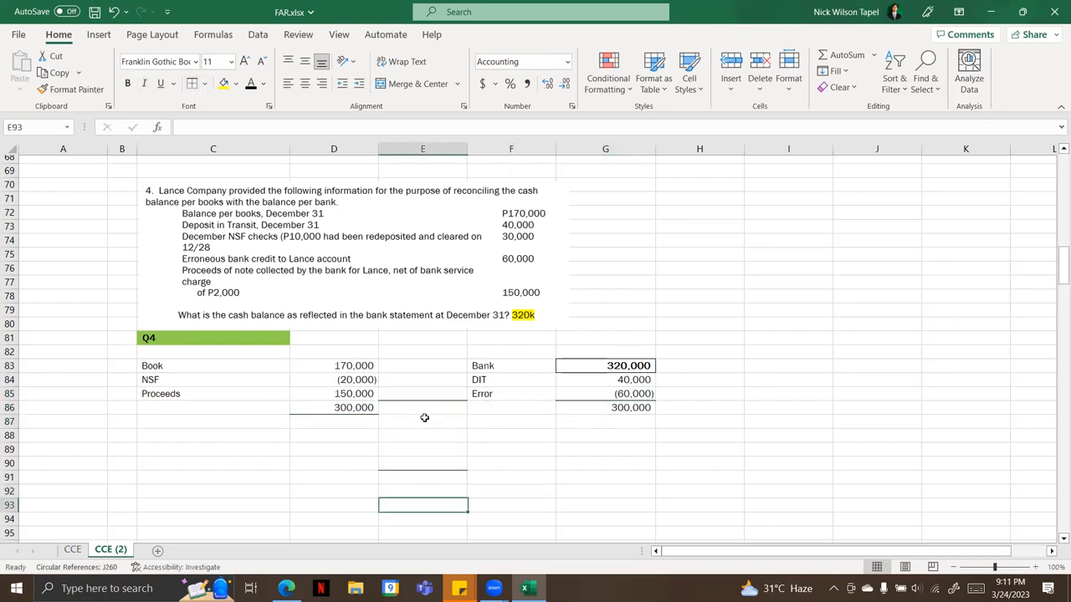
left_click(198, 83)
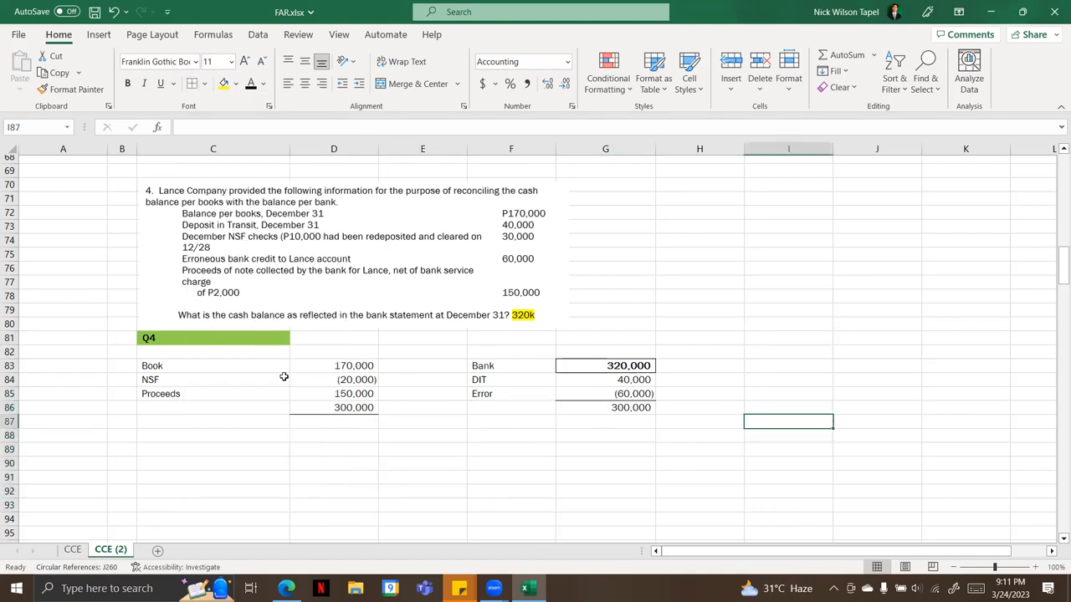
mouse_move(537, 358)
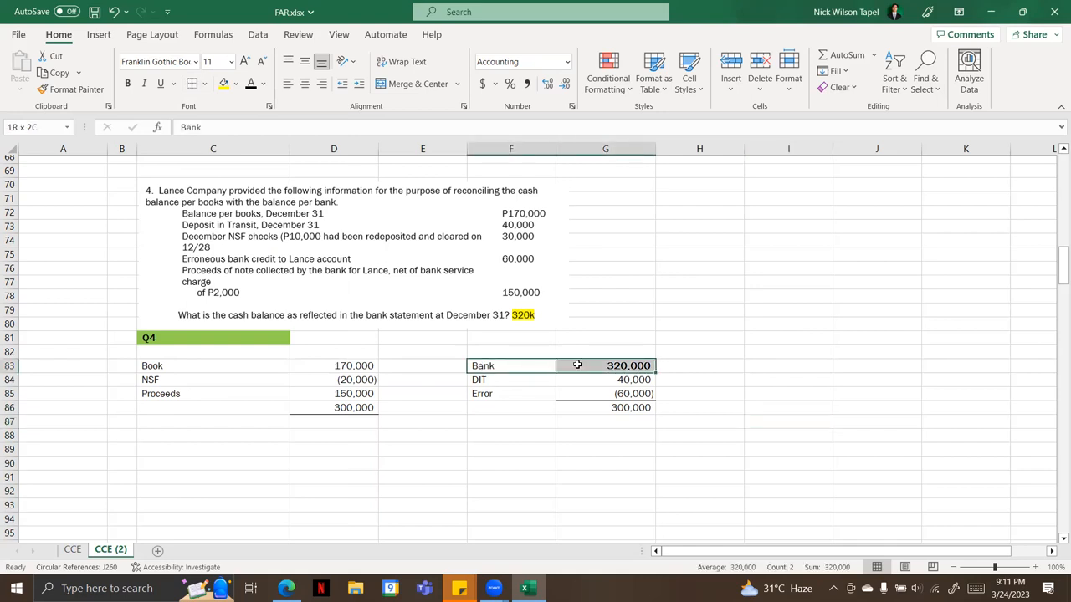
left_click(605, 365)
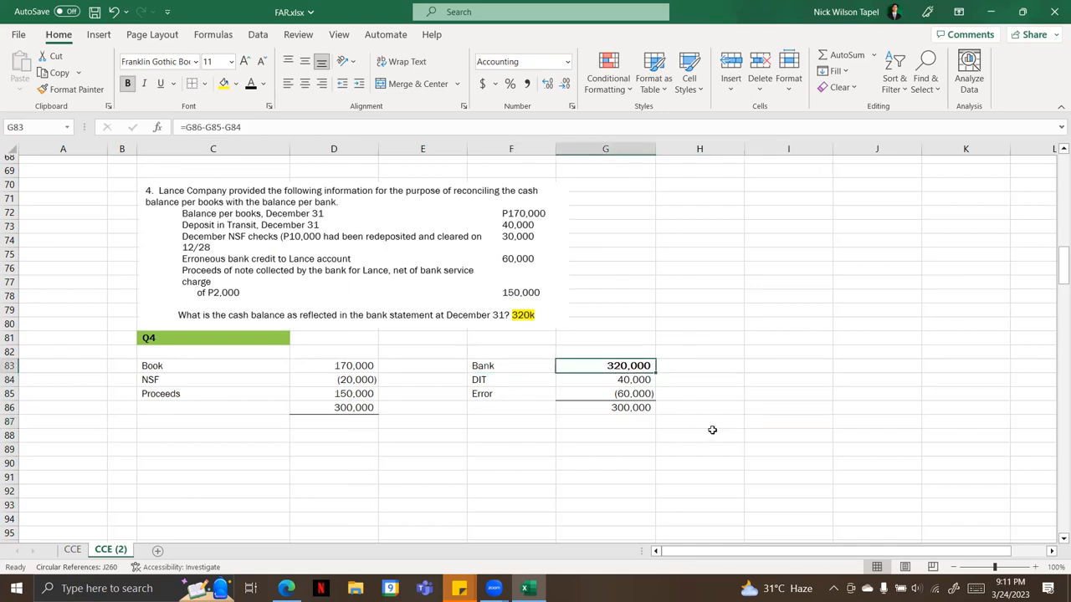
mouse_move(711, 338)
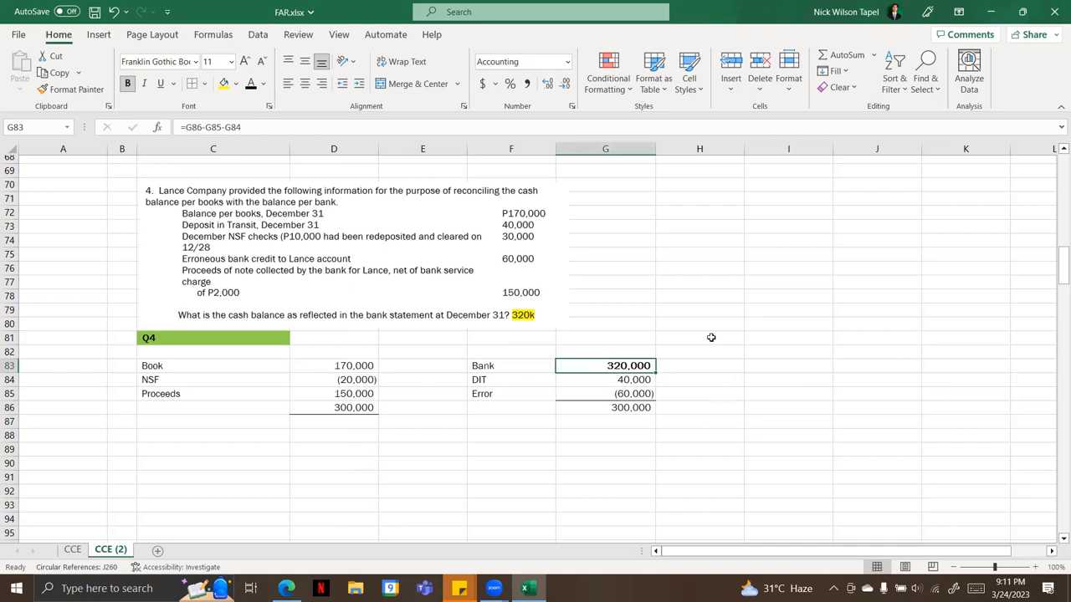